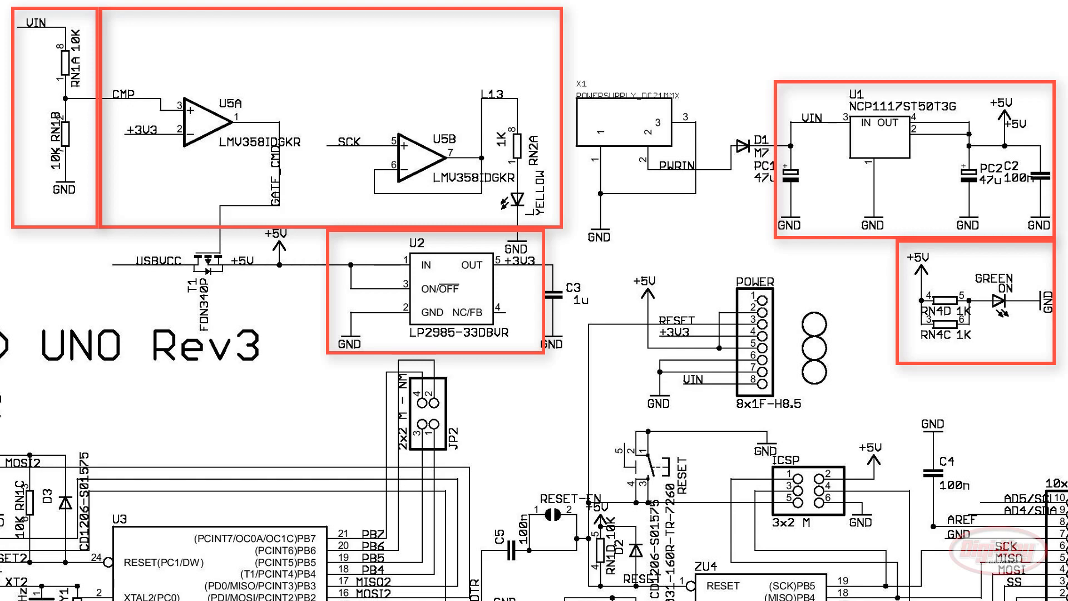
Load the 11.ArduinoISP > ArduinoISP example sketch from the File examples
{"action": "scroll", "scroll_direction": "down", "scroll_amount": 3}
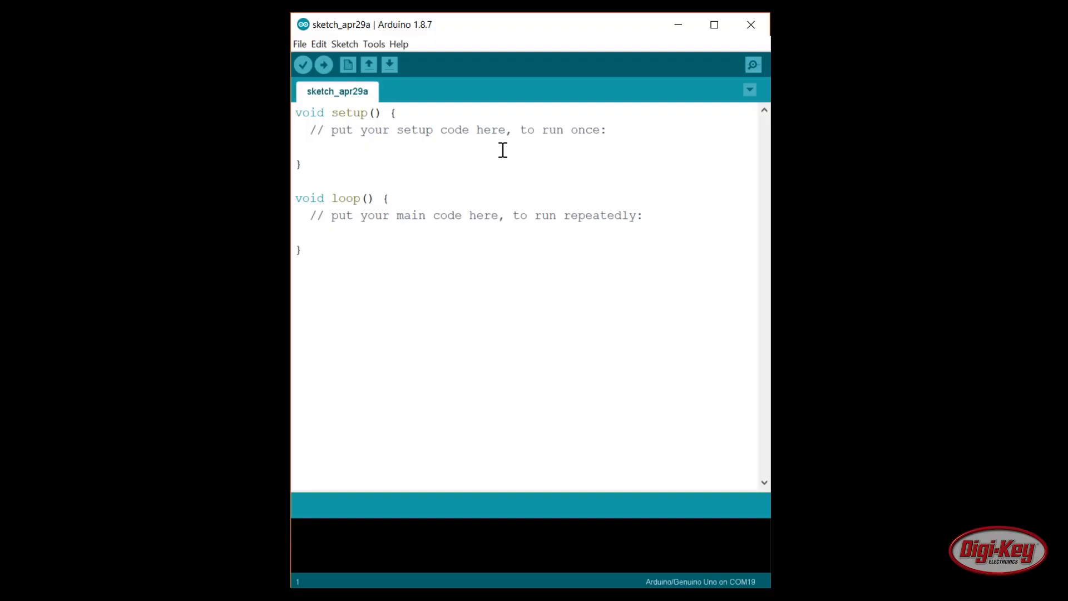
{"action": "left_click", "coordinate": [299, 44]}
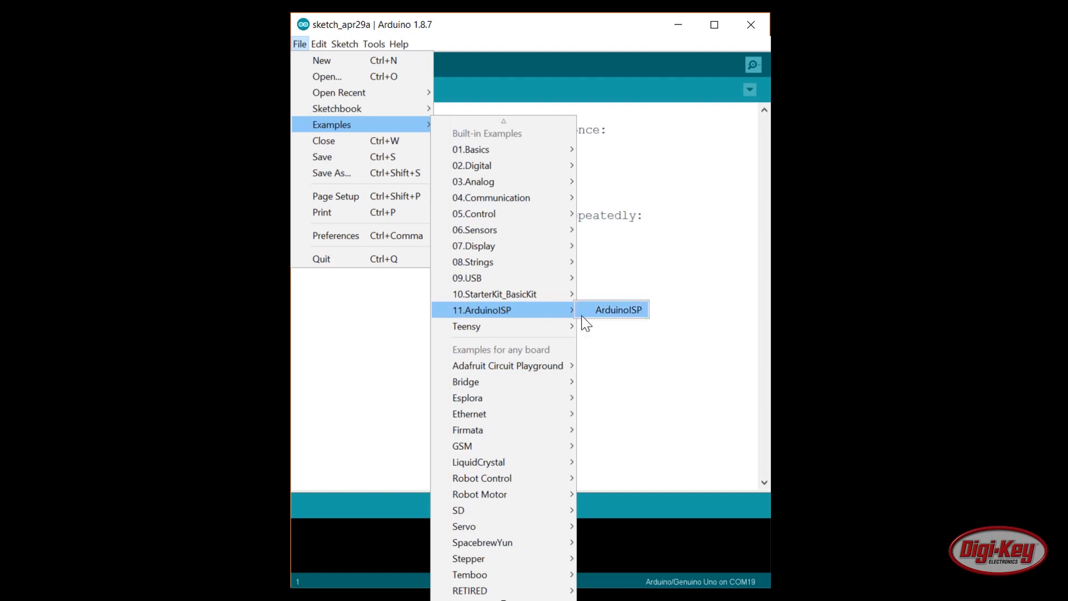
{"action": "left_click", "coordinate": [617, 309]}
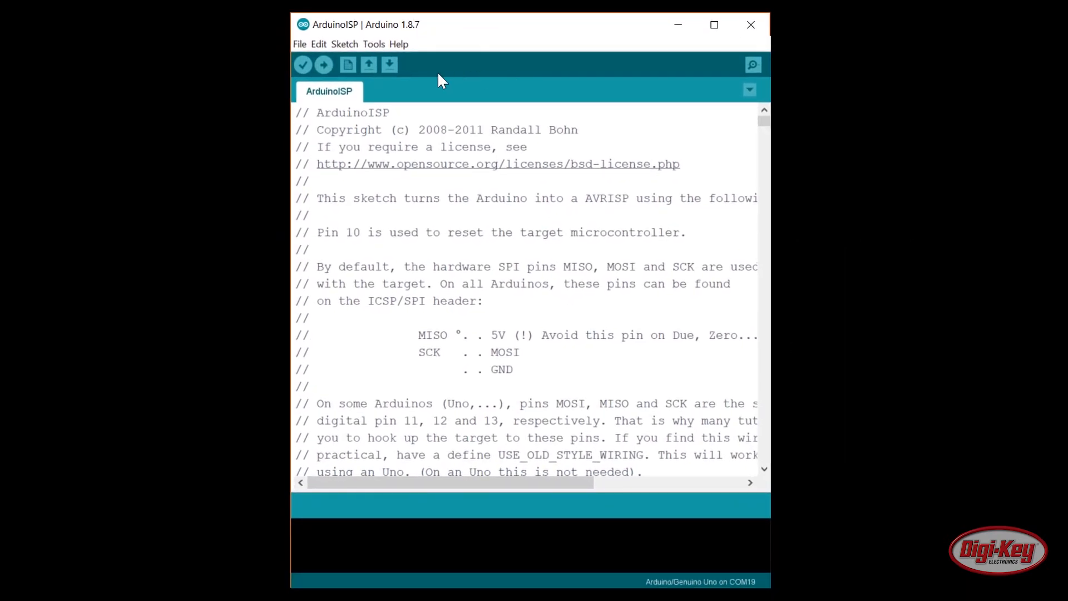
{"action": "mouse_move", "coordinate": [409, 68]}
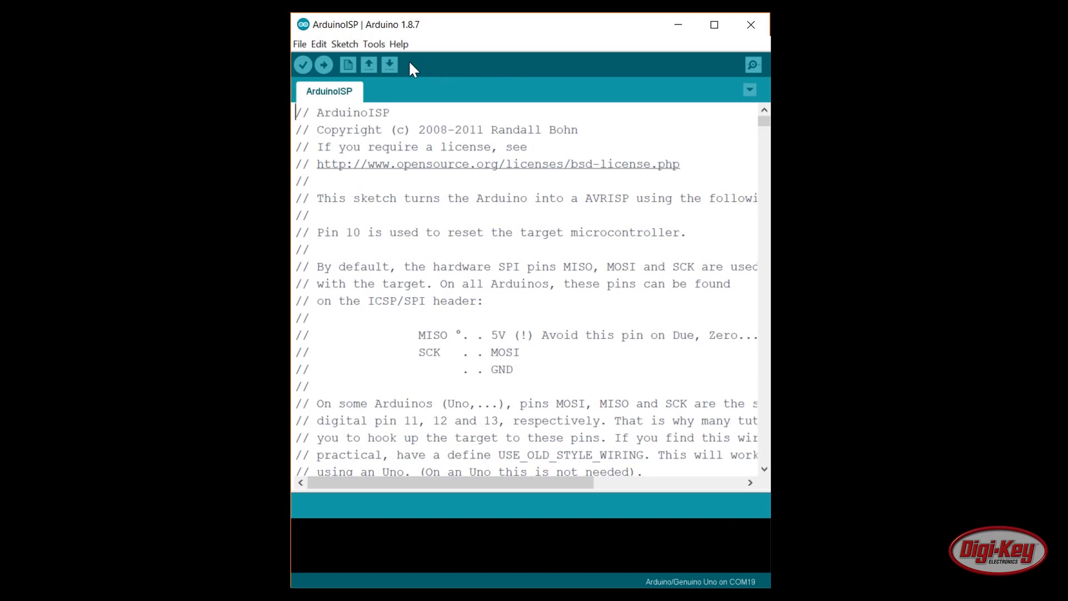
{"action": "left_click", "coordinate": [374, 43]}
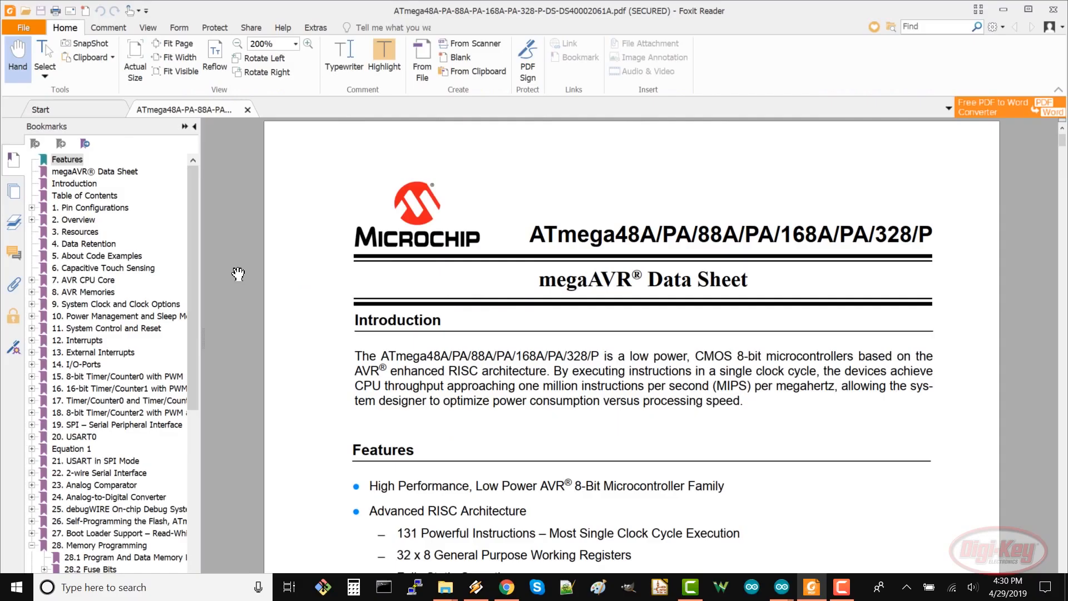
Jump to the Program And Data Memory Lock Bits section and scroll through the fuse tables
{"action": "scroll", "scroll_direction": "down", "scroll_amount": 3}
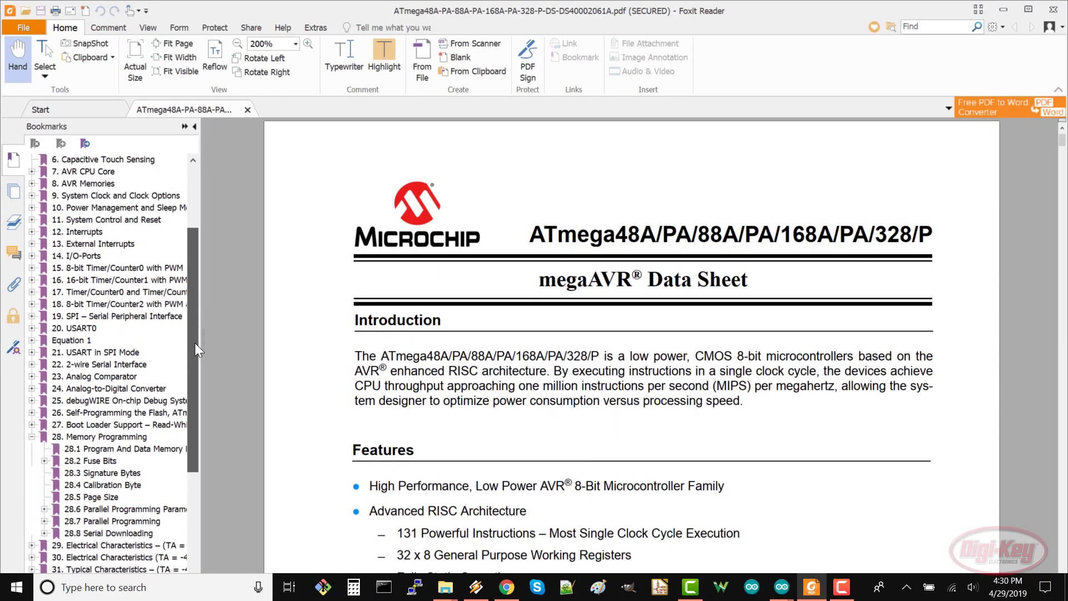
{"action": "left_click", "coordinate": [122, 449]}
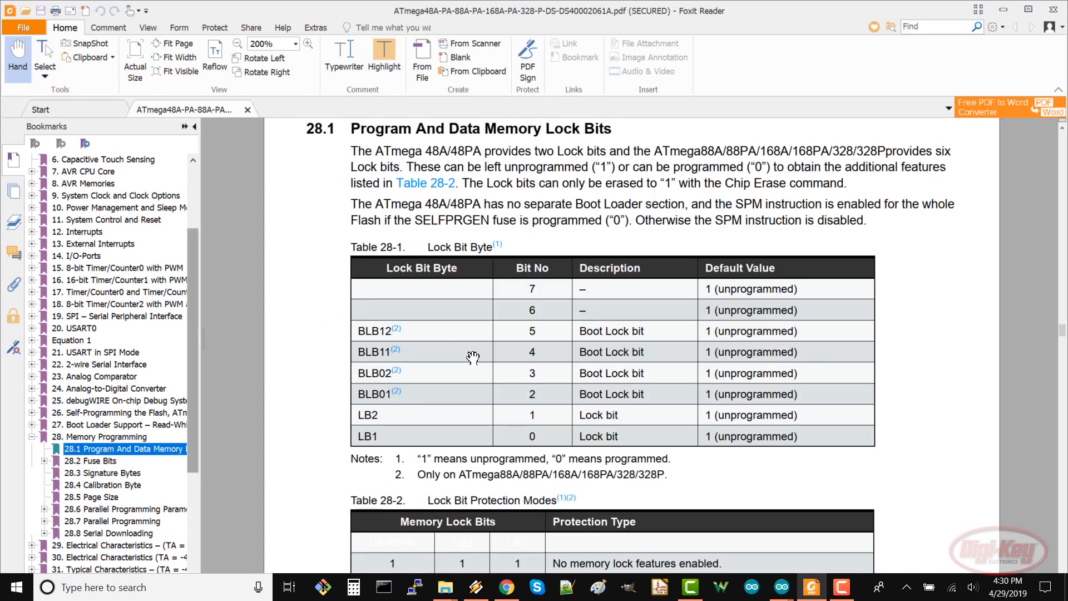
{"action": "mouse_move", "coordinate": [303, 435]}
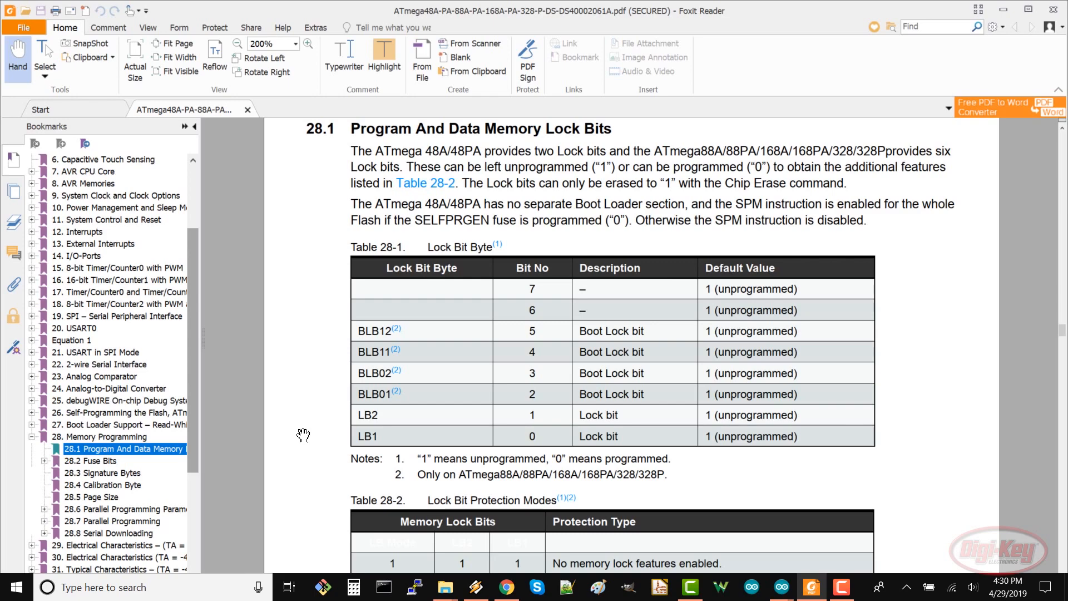
{"action": "scroll", "scroll_direction": "down", "scroll_amount": 3}
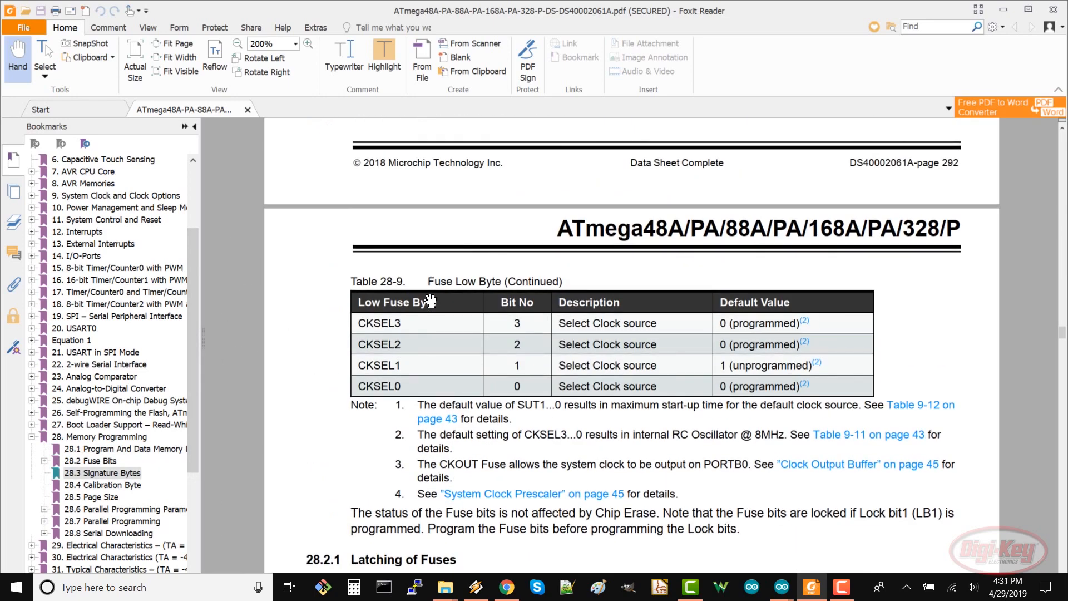
{"action": "mouse_move", "coordinate": [310, 416]}
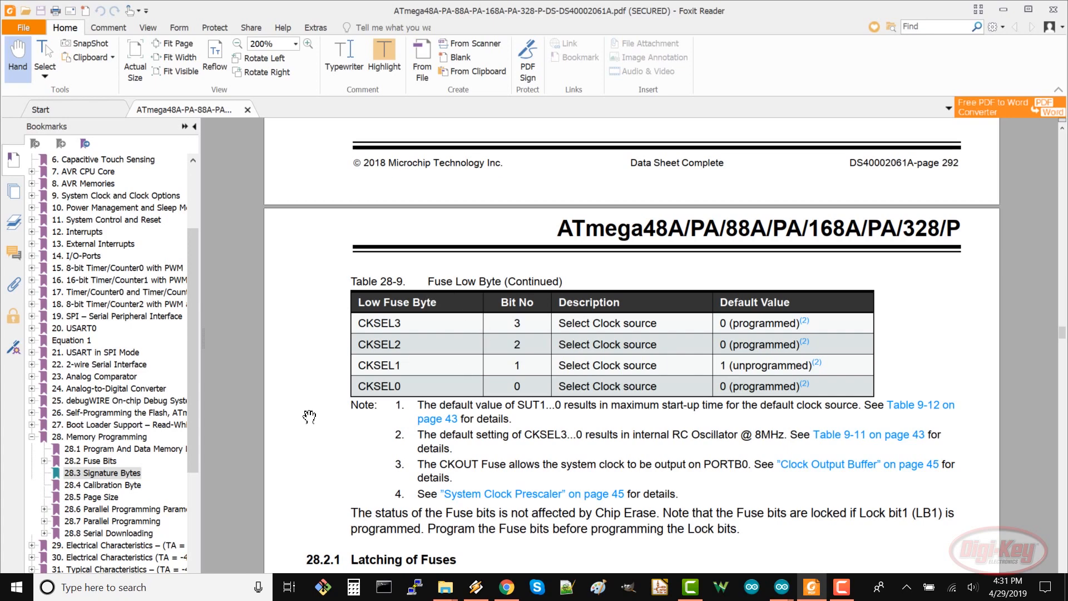
{"action": "scroll", "scroll_direction": "up", "scroll_amount": 3}
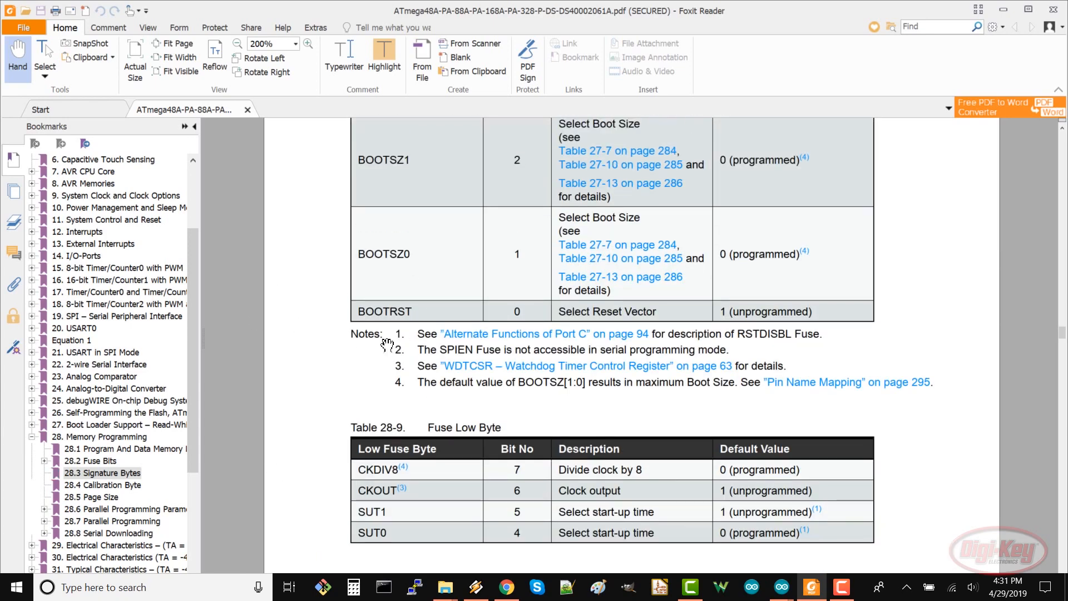
{"action": "left_click", "coordinate": [446, 587]}
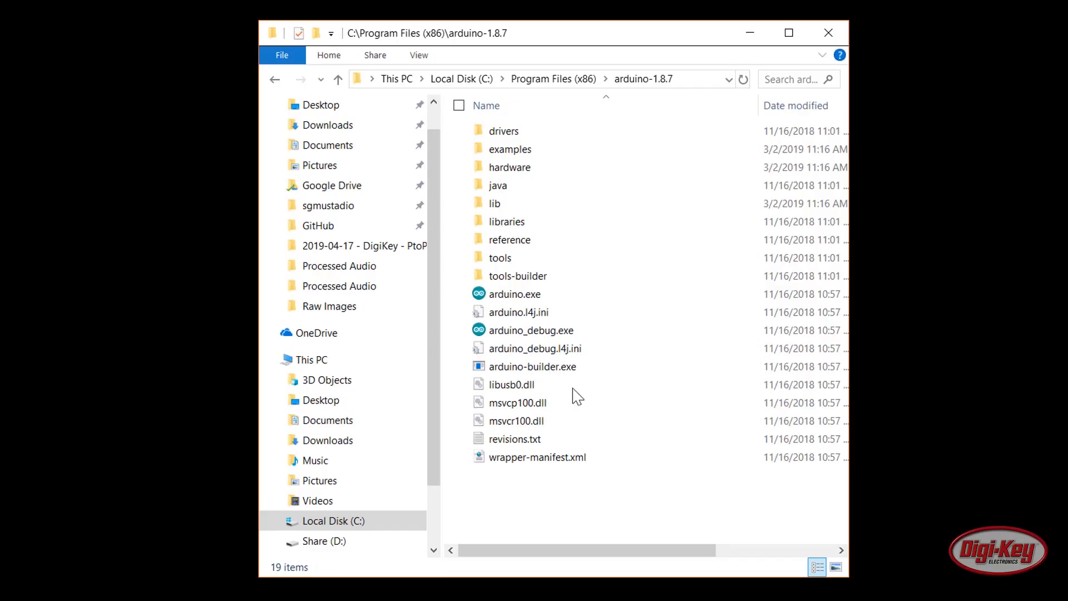
Browse hardware > arduino > avr > bootloaders > optiboot, then return to the Arduino IDE
{"action": "double_click", "coordinate": [509, 167]}
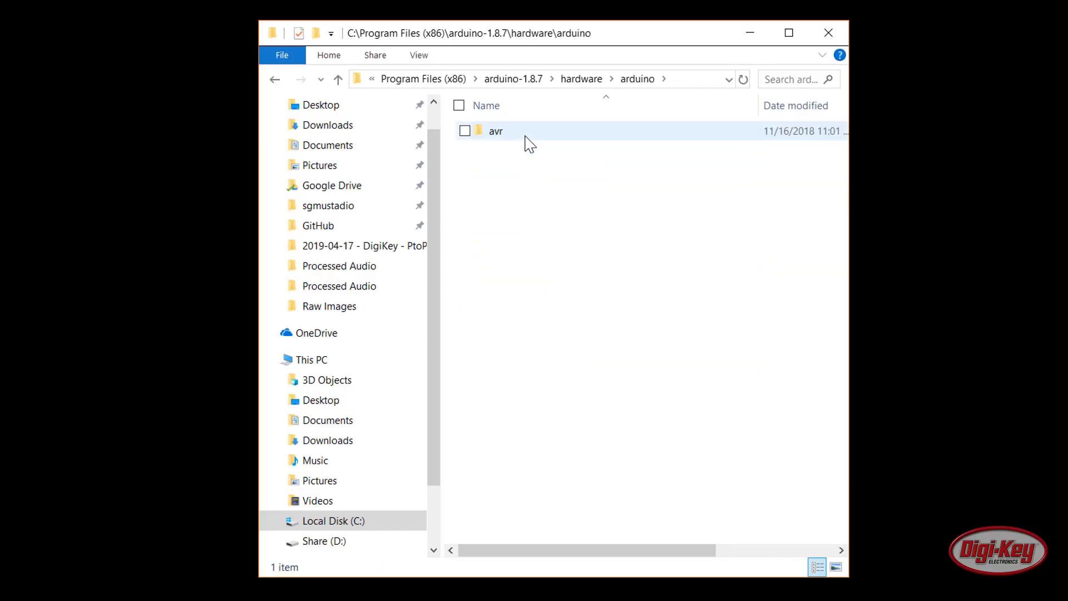
{"action": "double_click", "coordinate": [495, 131]}
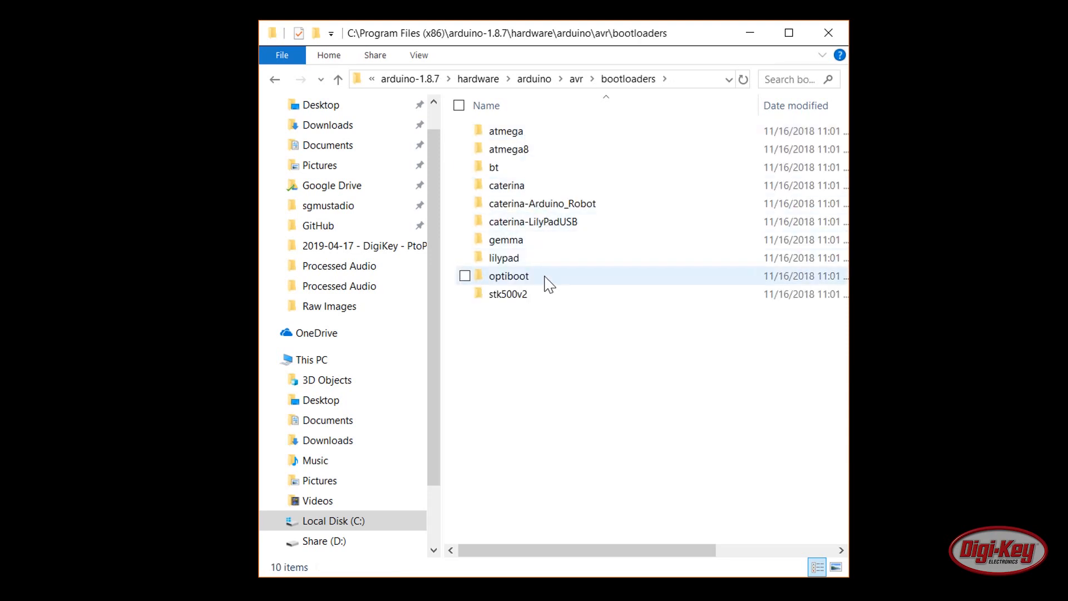
{"action": "double_click", "coordinate": [508, 275]}
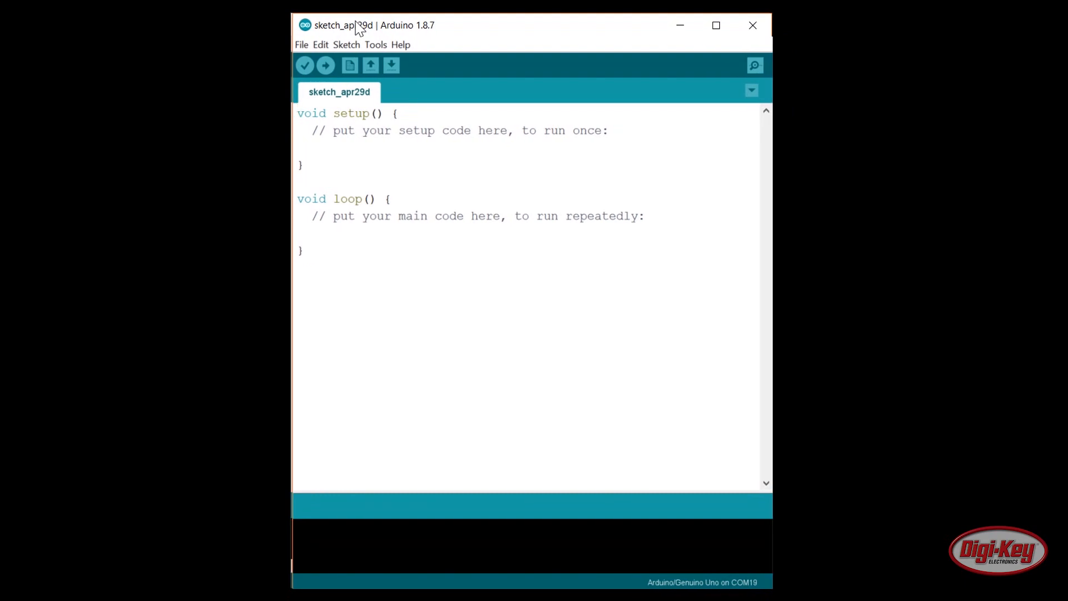
{"action": "mouse_move", "coordinate": [375, 45]}
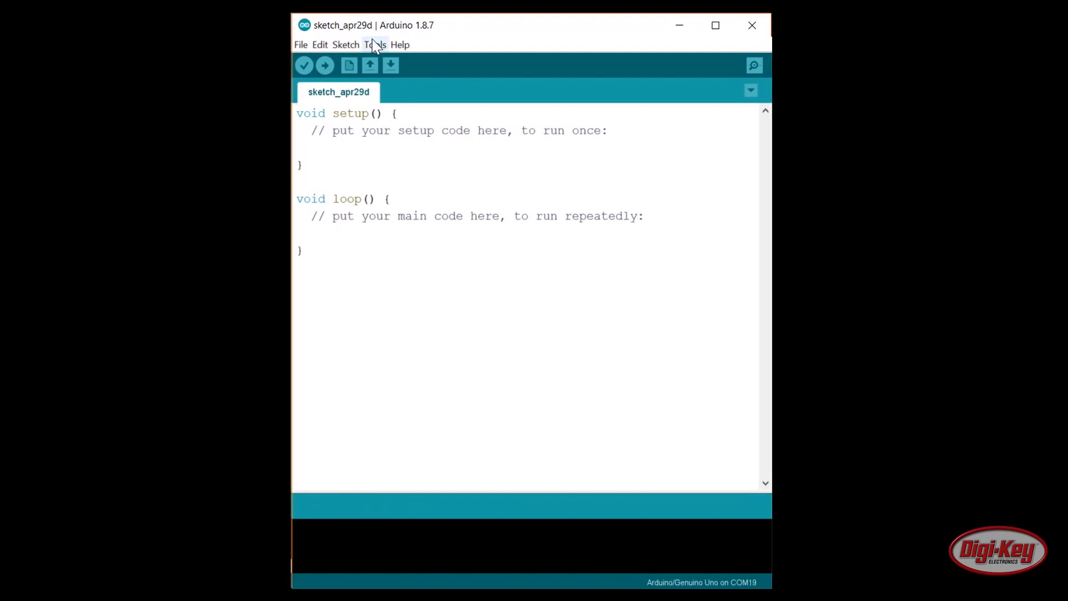
{"action": "left_click", "coordinate": [374, 45]}
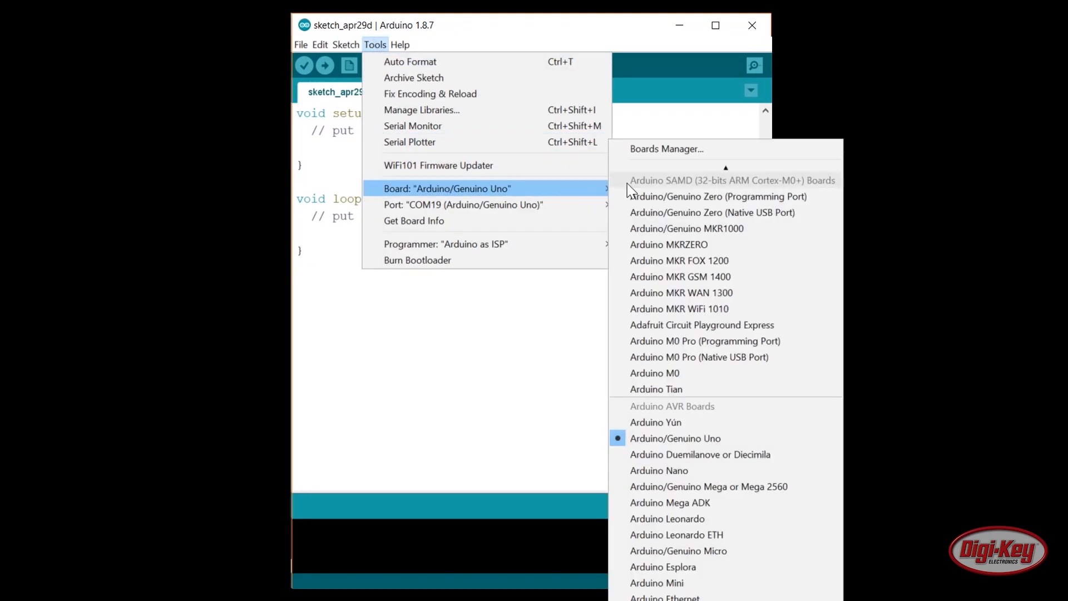
{"action": "mouse_move", "coordinate": [676, 438]}
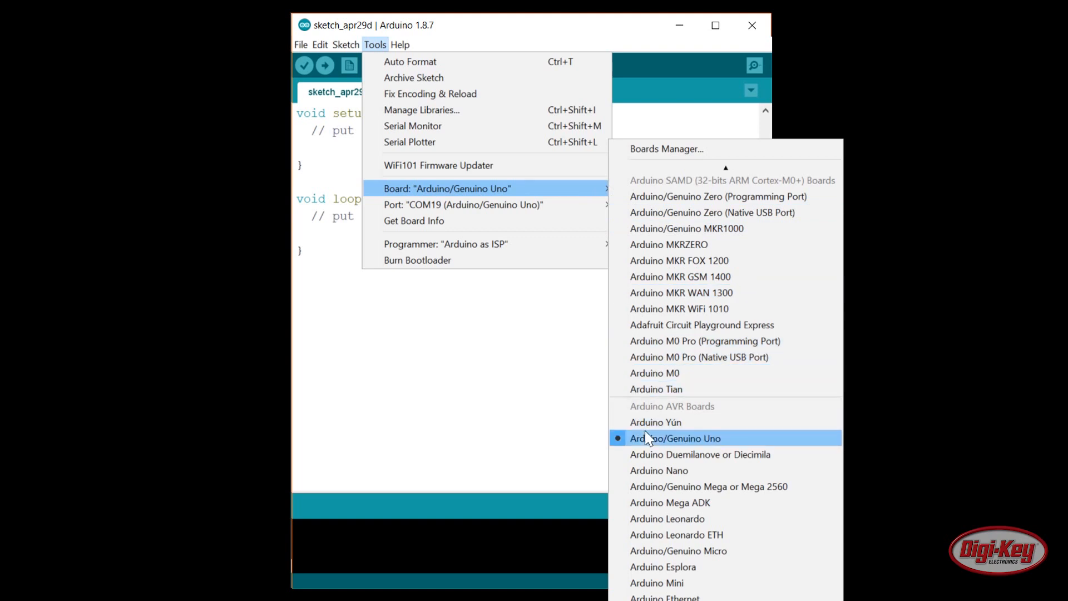
{"action": "mouse_move", "coordinate": [652, 449]}
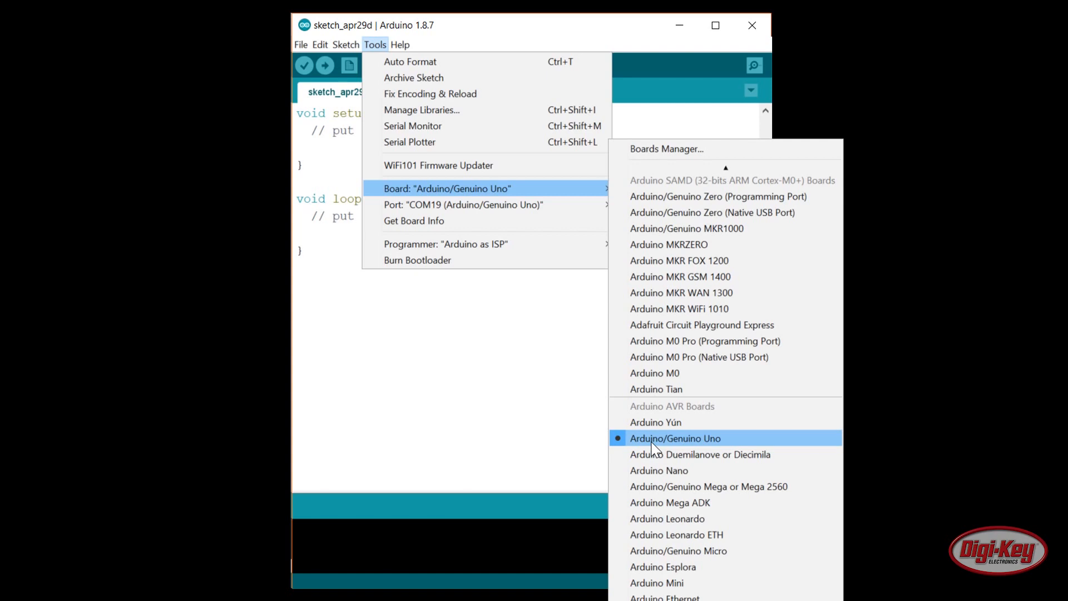
Select Arduino/Genuino Uno as the board and check the port is COM19
{"action": "left_click", "coordinate": [675, 438]}
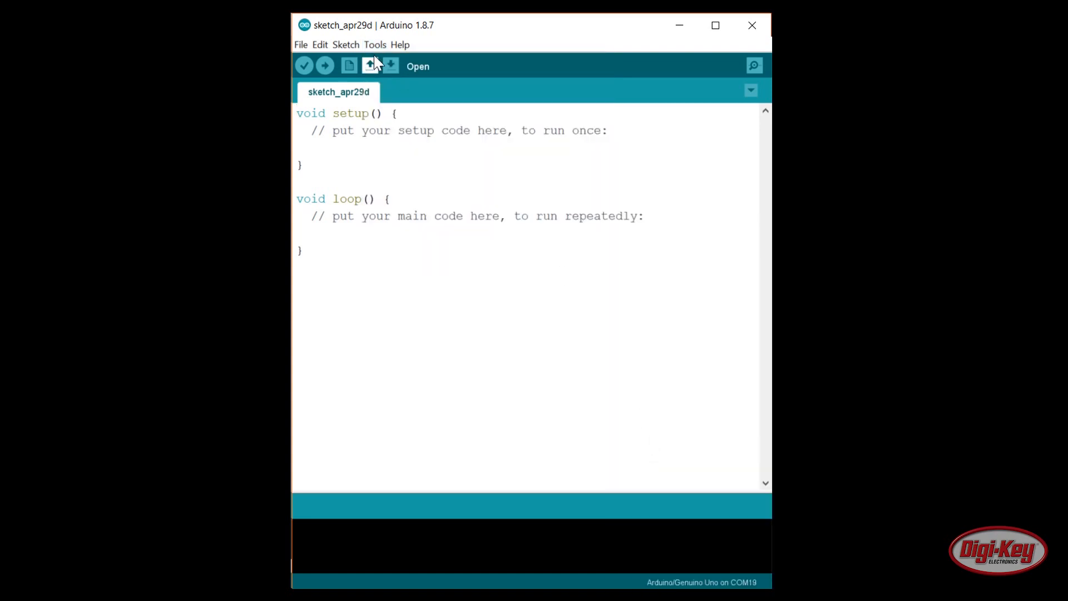
{"action": "left_click", "coordinate": [374, 45]}
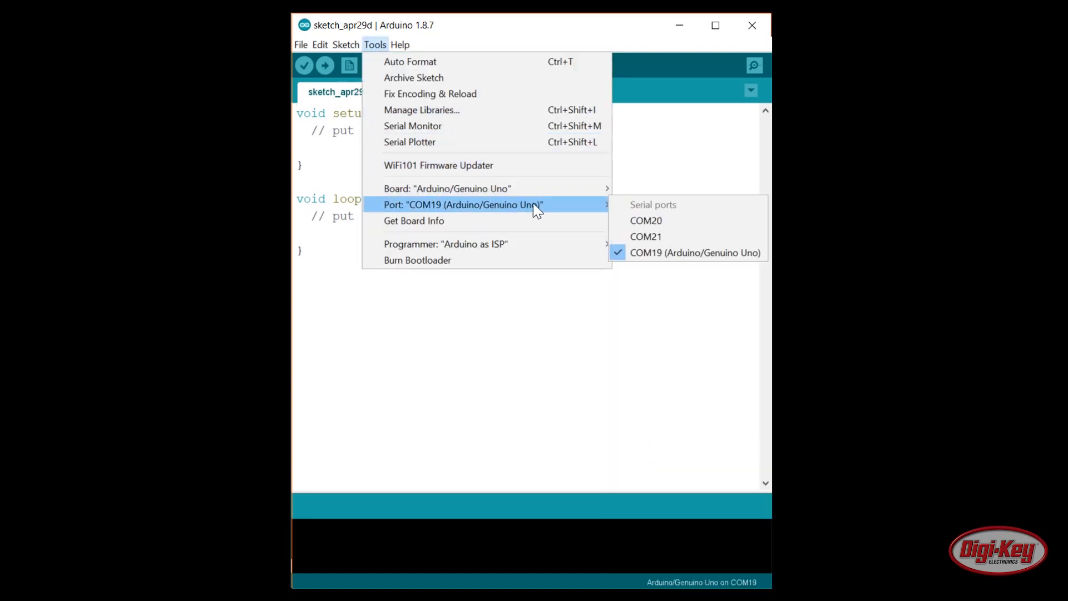
{"action": "mouse_move", "coordinate": [696, 252]}
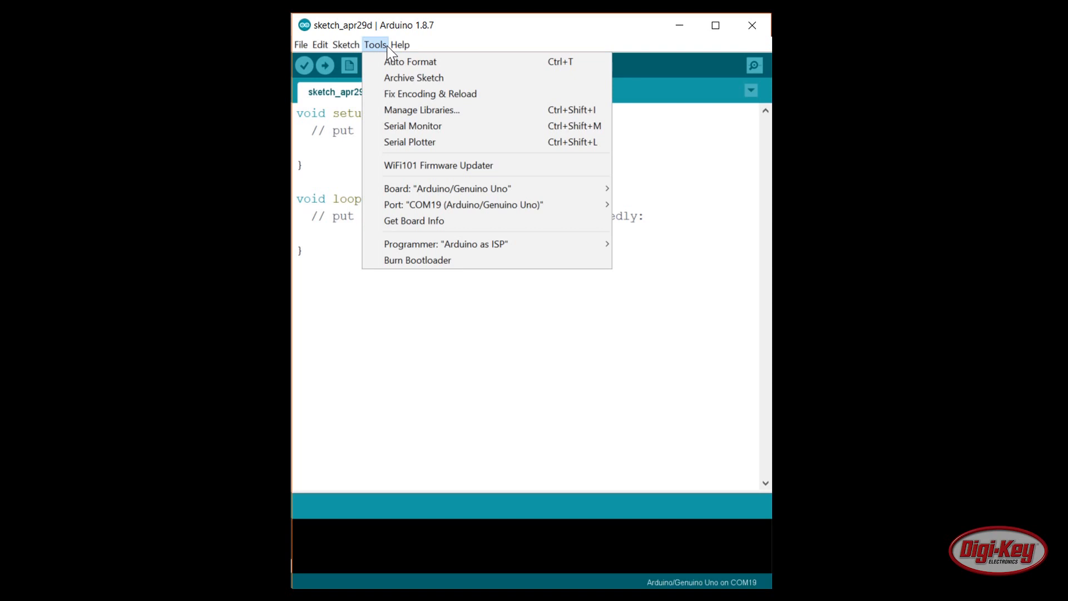
Set the programmer to Arduino as ISP and burn the bootloader onto the Uno
{"action": "left_click", "coordinate": [446, 244]}
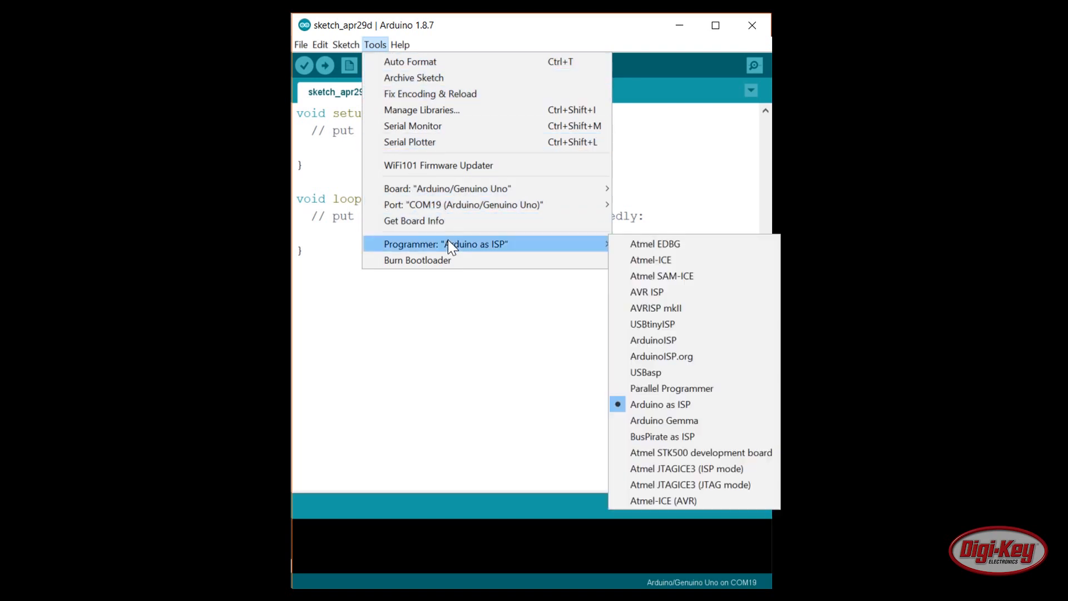
{"action": "mouse_move", "coordinate": [659, 404]}
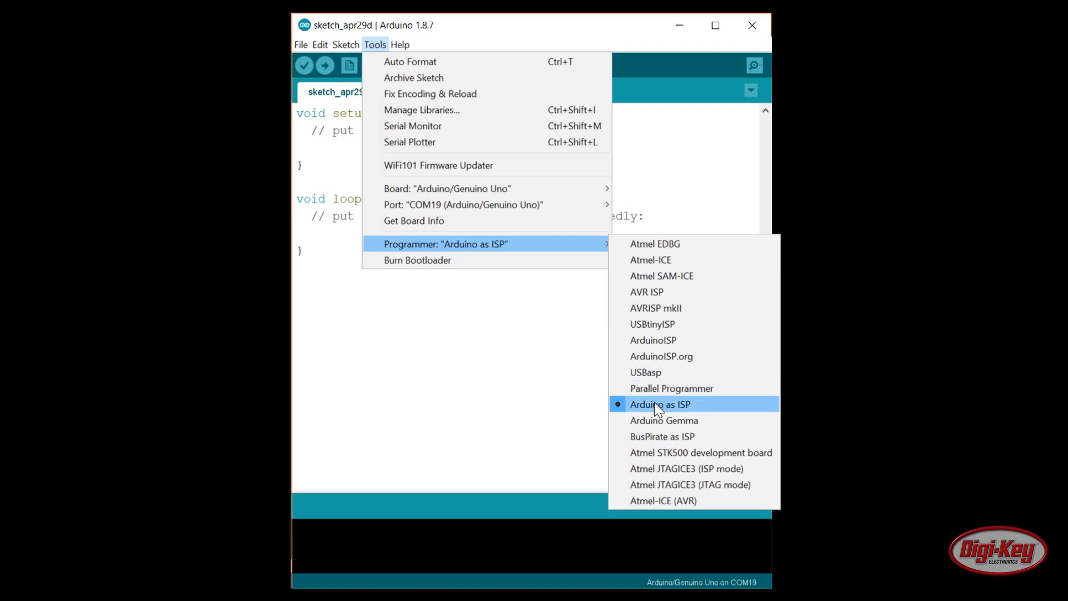
{"action": "left_click", "coordinate": [659, 404]}
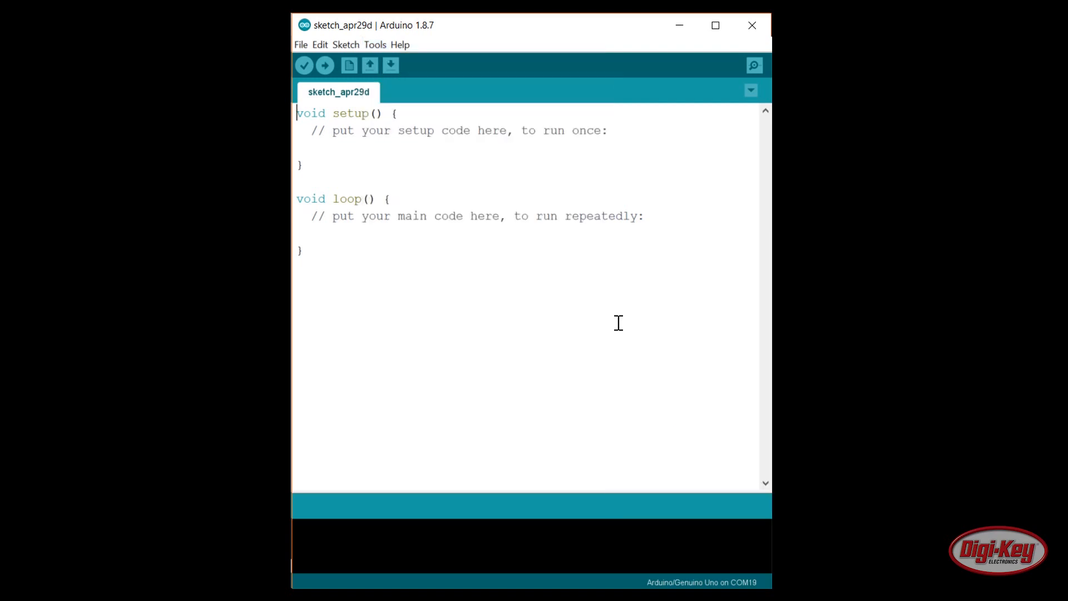
{"action": "left_click", "coordinate": [374, 44]}
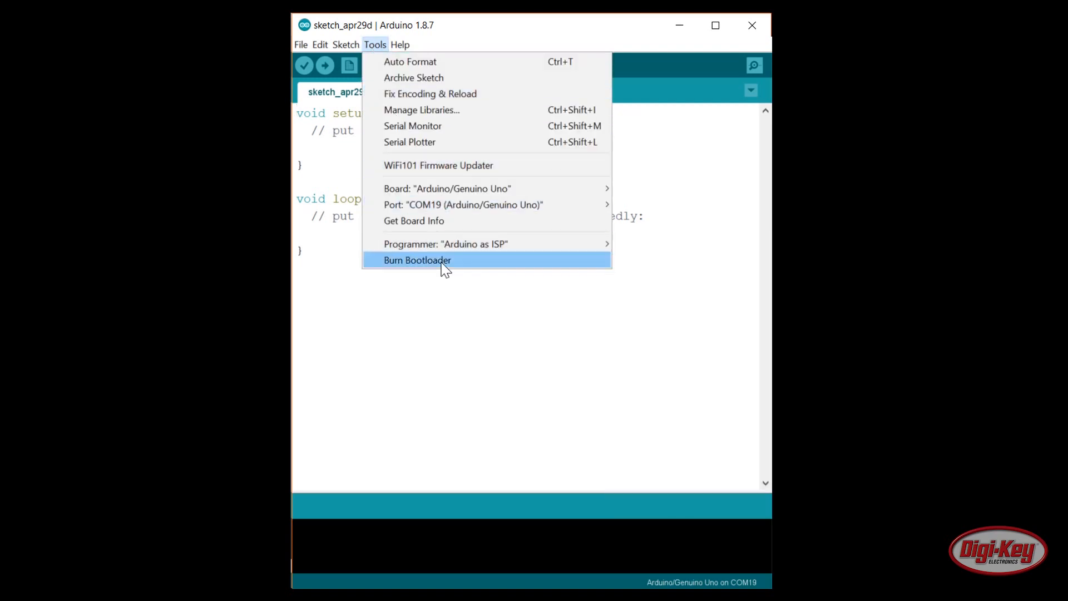
{"action": "left_click", "coordinate": [418, 260]}
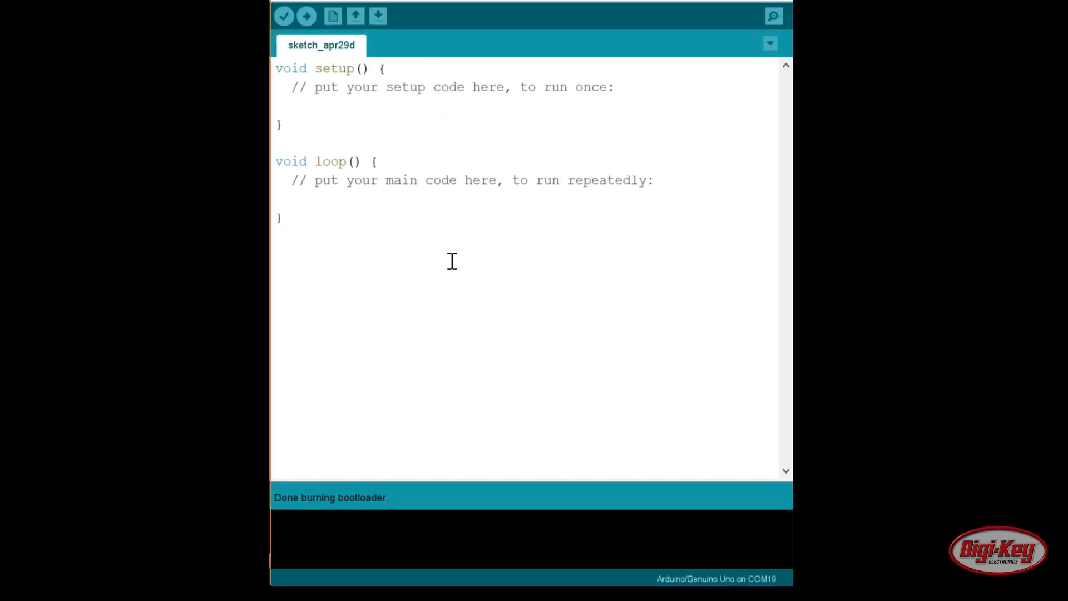
Write a sketch with const int led = 8, toggled via digitalWrite every 500 ms
{"action": "type", "text": "const int l"}
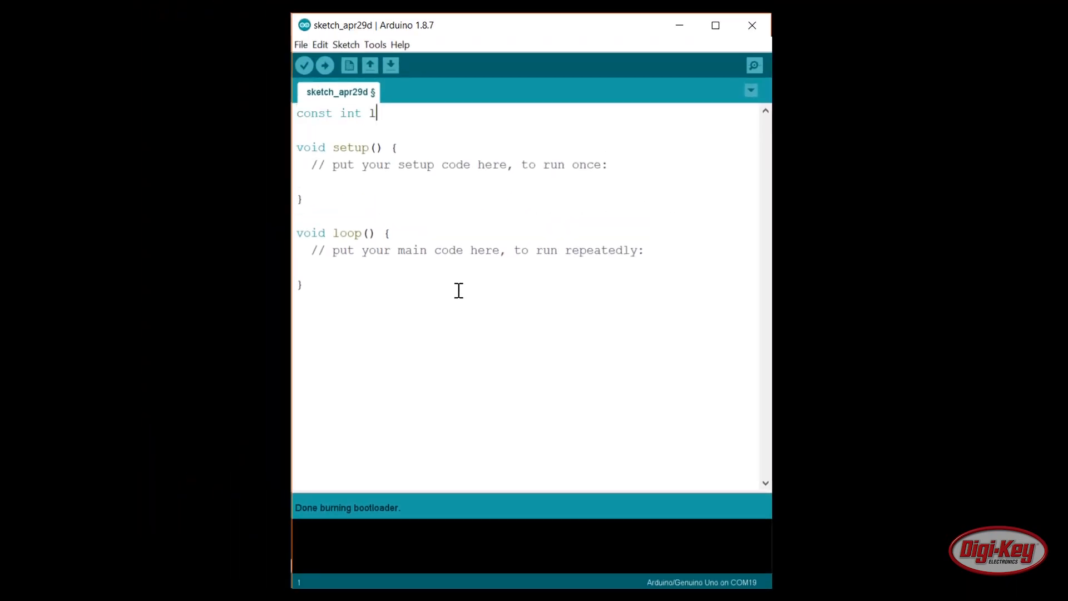
{"action": "type", "text": "ed = 8;"}
{"action": "left_click", "coordinate": [452, 164]}
{"action": "type", "text": "pinMode(led, OUTPUT);"}
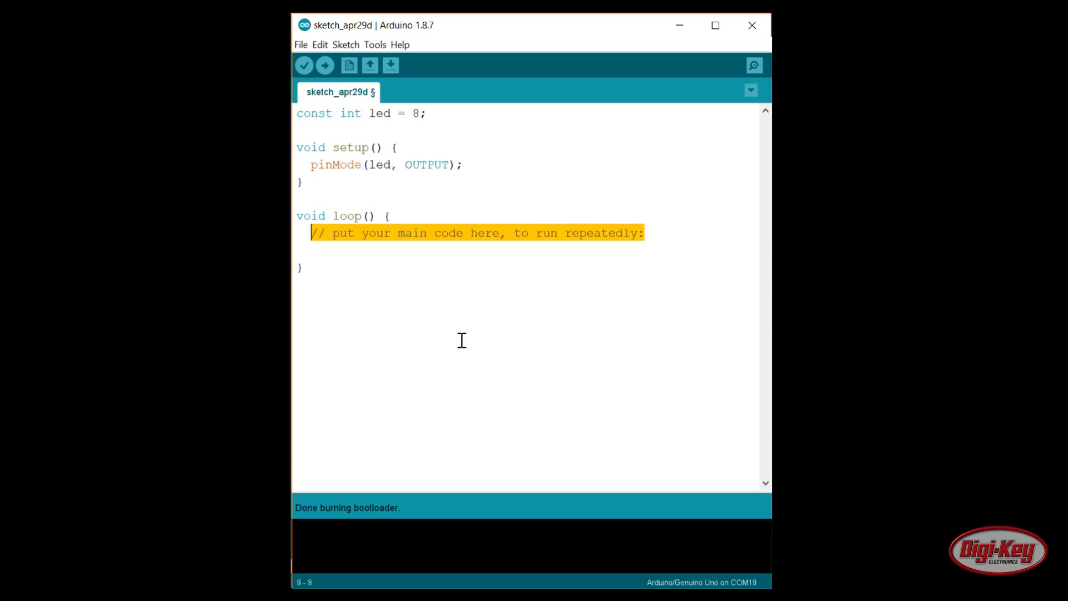
{"action": "type", "text": "digitalWrite(led, HIGH);"}
{"action": "type", "text": "delay(500);"}
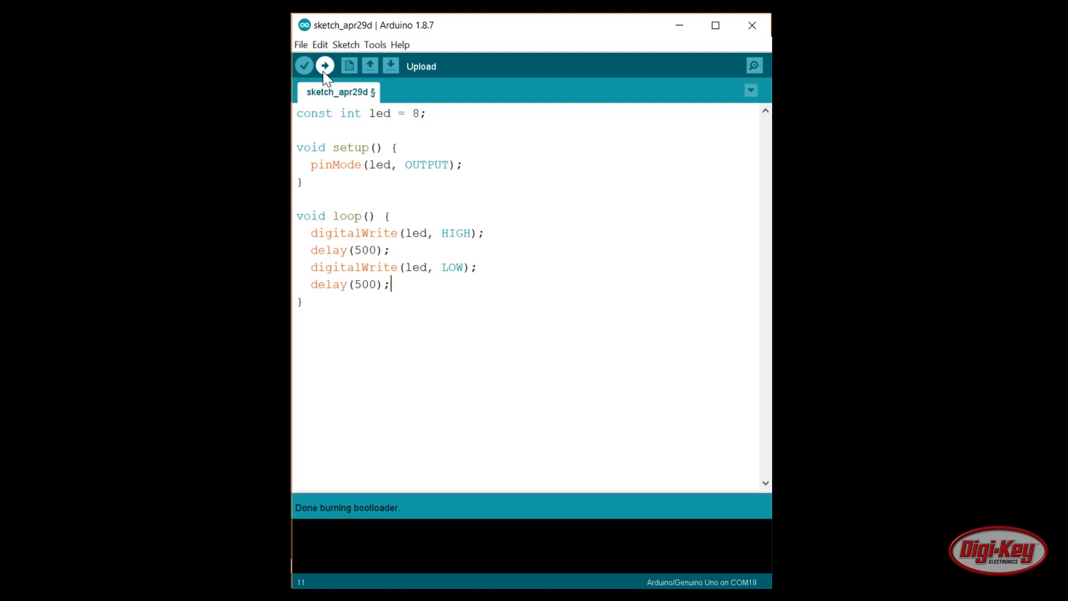
{"action": "mouse_move", "coordinate": [330, 76]}
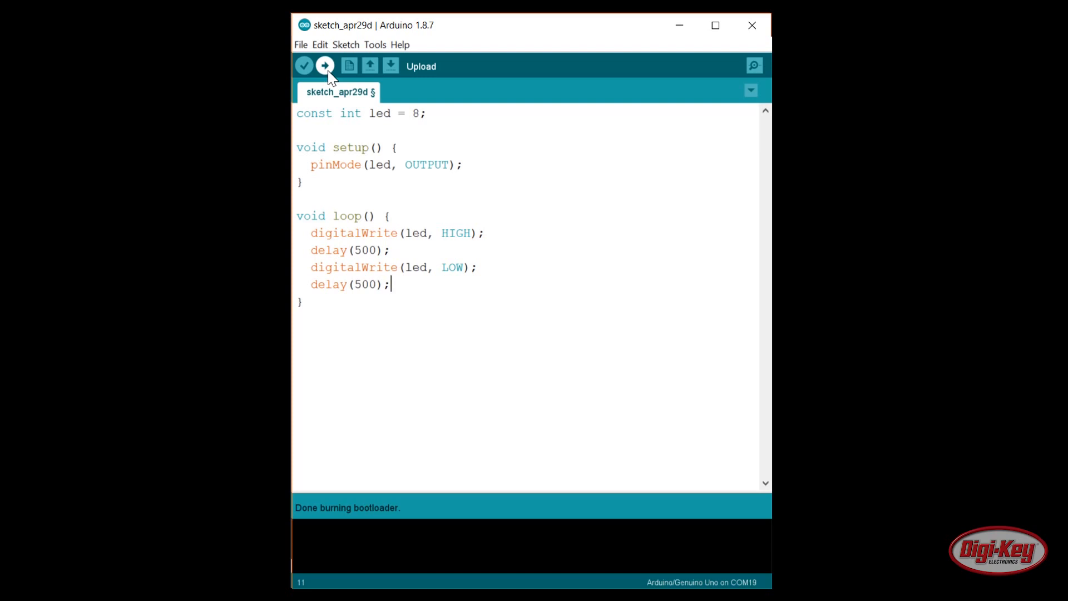
{"action": "mouse_move", "coordinate": [345, 45]}
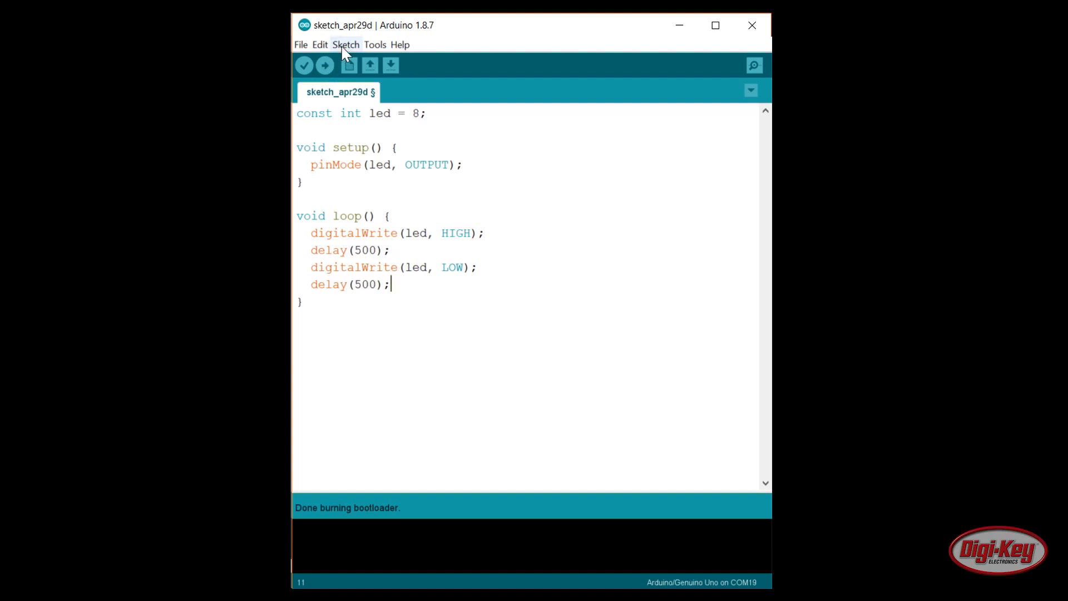
Upload the blink sketch with Sketch > Upload Using Programmer
{"action": "left_click", "coordinate": [346, 45]}
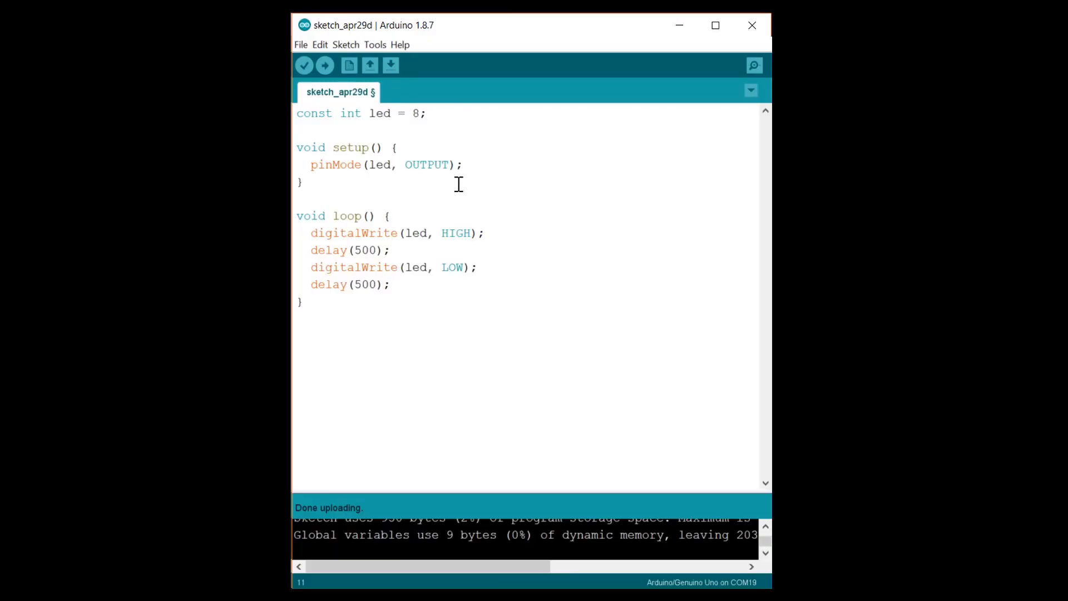
{"action": "mouse_move", "coordinate": [388, 84]}
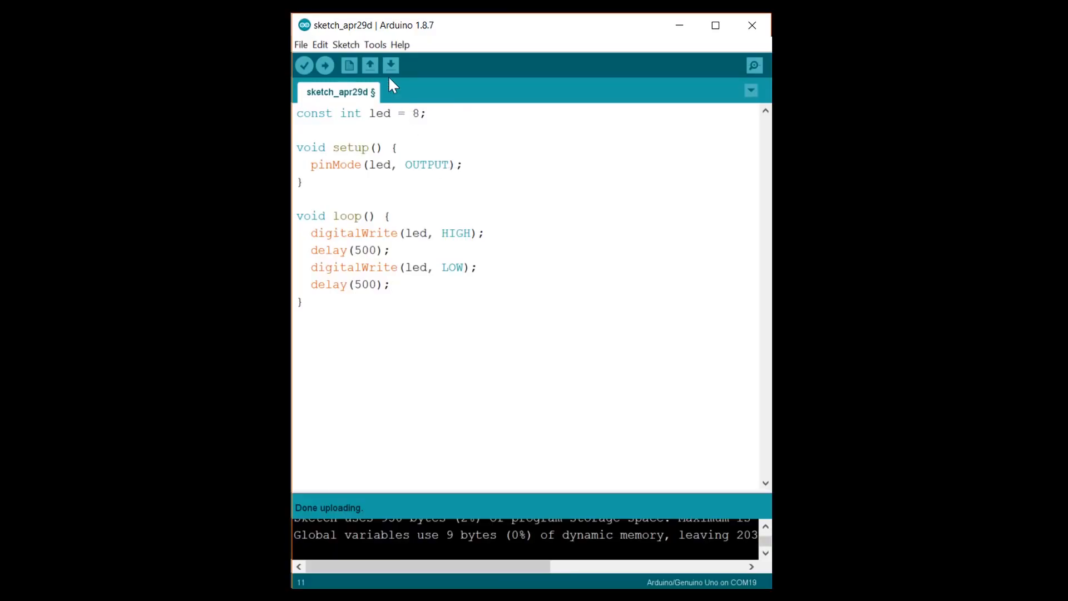
Run Tools > Burn Bootloader again on the Uno via Arduino as ISP
{"action": "left_click", "coordinate": [375, 45]}
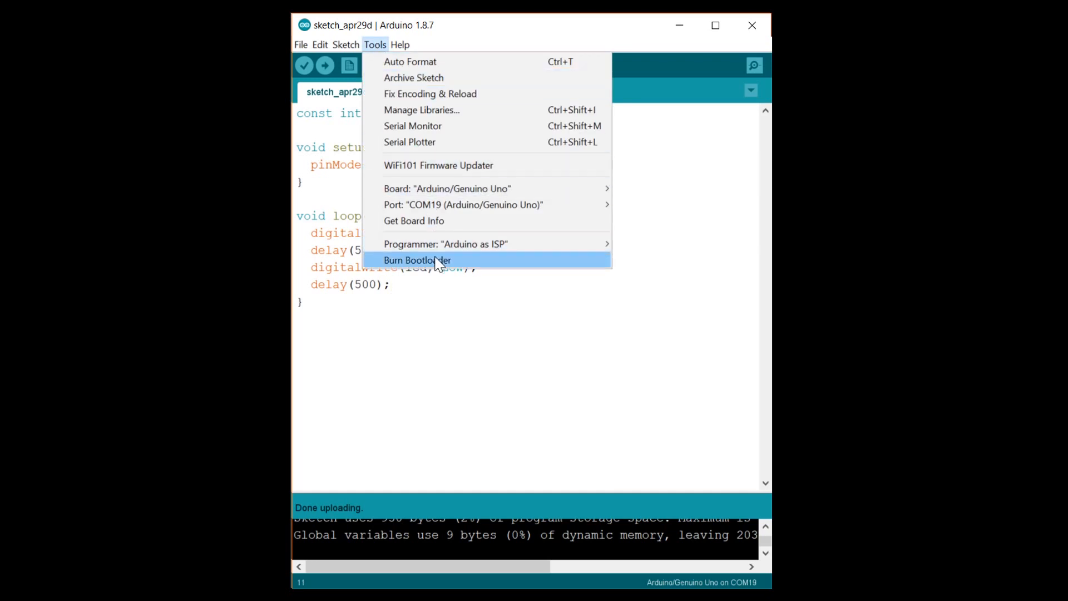
{"action": "left_click", "coordinate": [417, 261]}
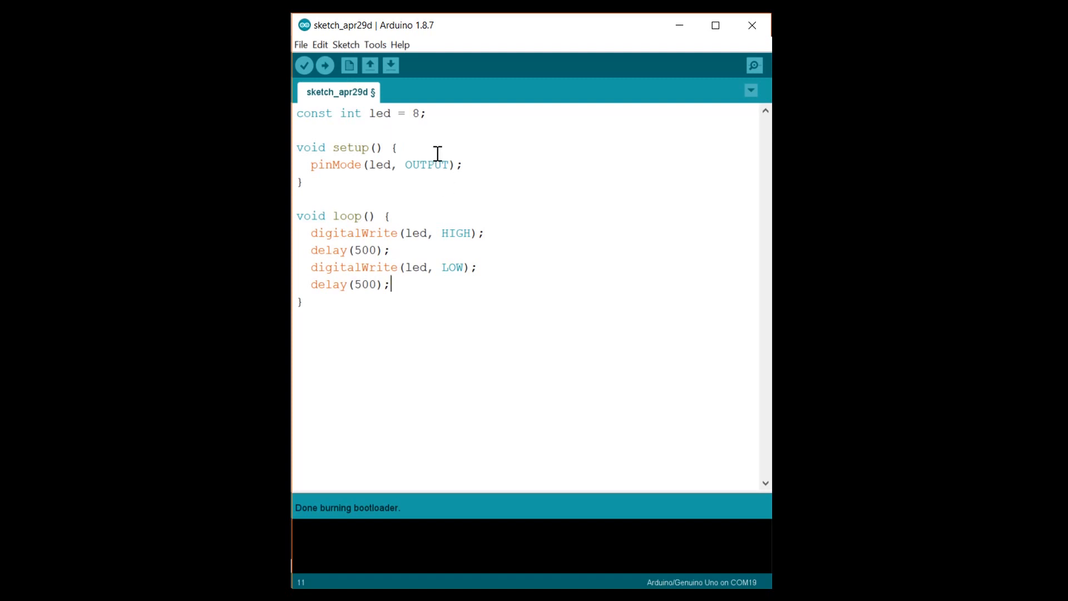
{"action": "mouse_move", "coordinate": [438, 152]}
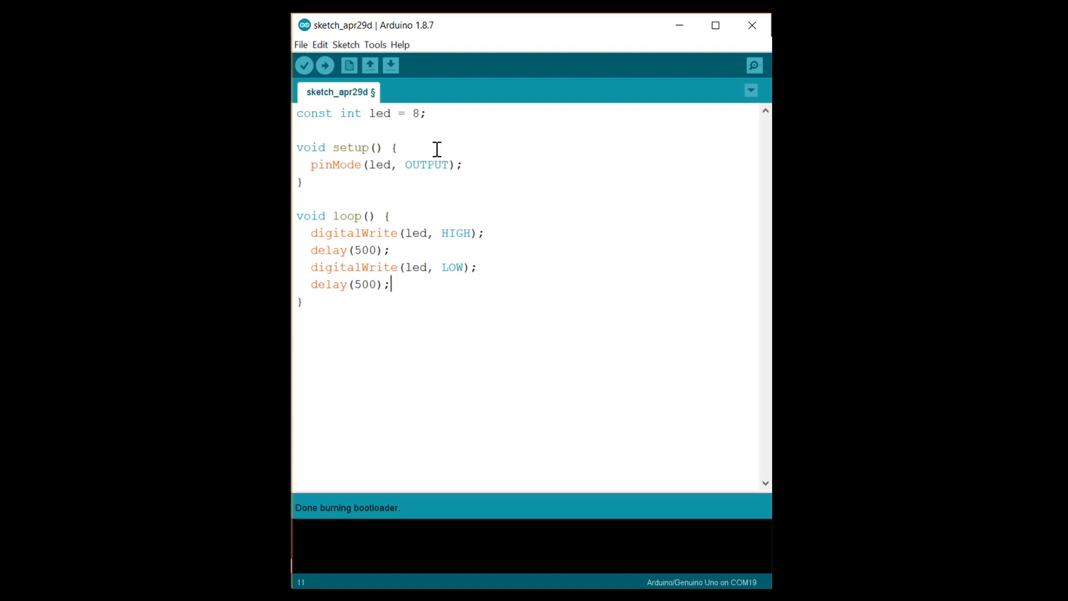
Confirm the Uno board is selected and switch the serial port to COM50
{"action": "left_click", "coordinate": [374, 44]}
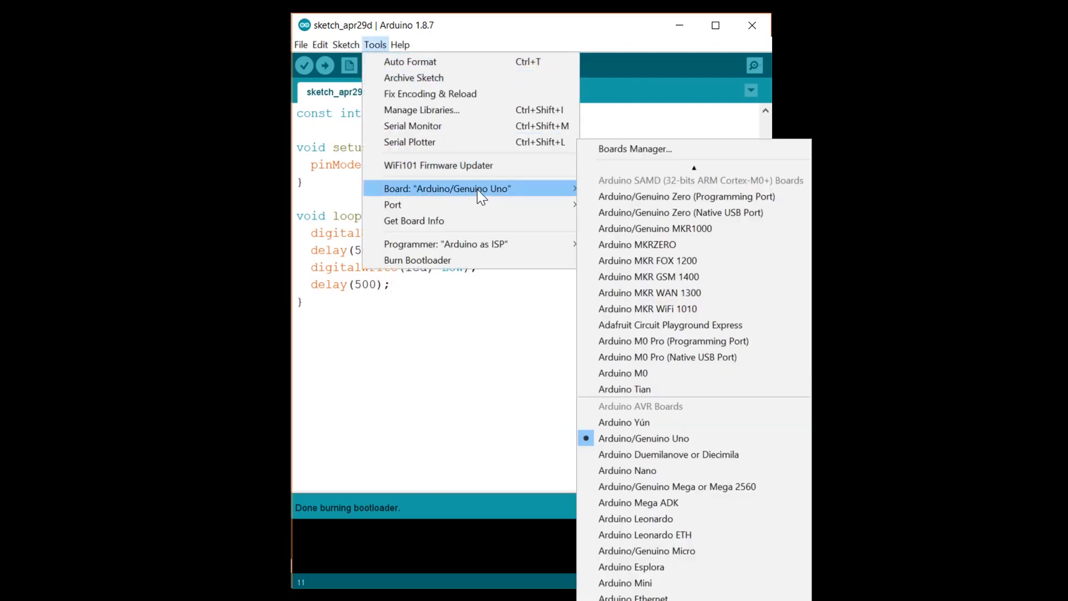
{"action": "left_click", "coordinate": [643, 438]}
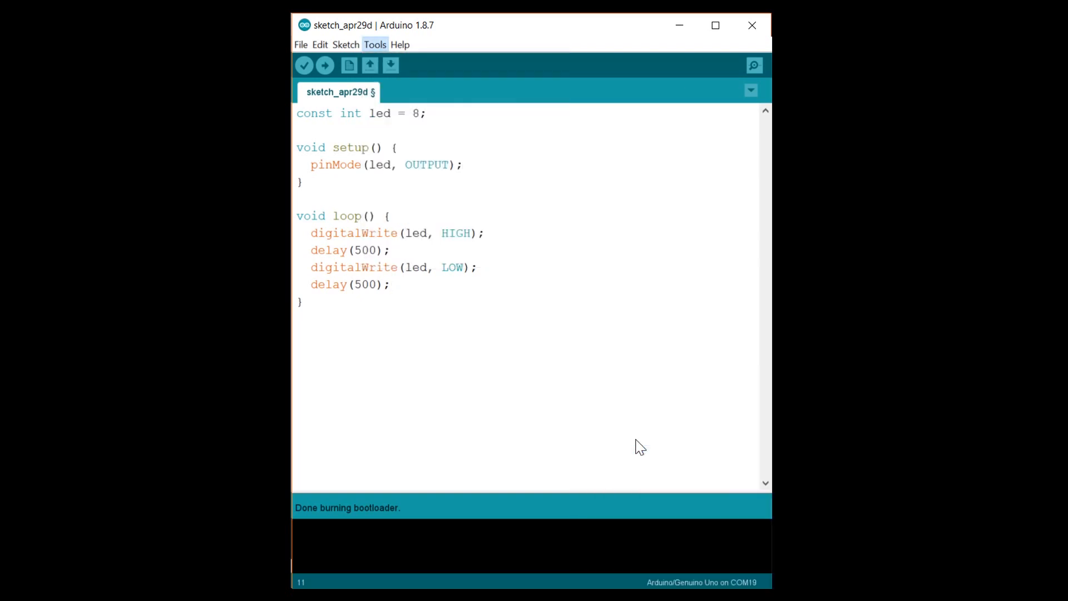
{"action": "left_click", "coordinate": [375, 44]}
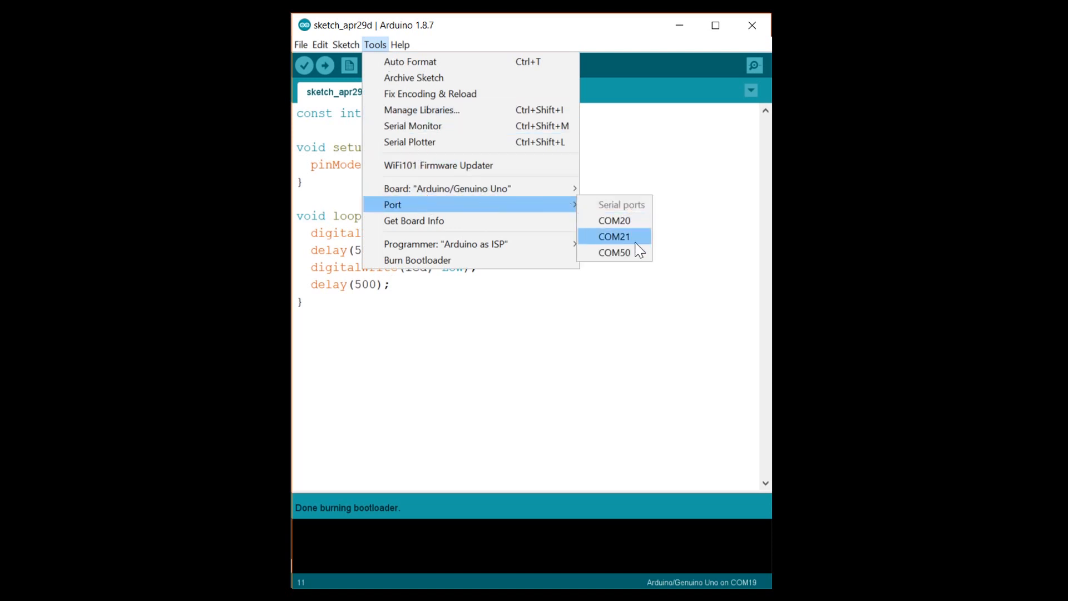
{"action": "mouse_move", "coordinate": [614, 252]}
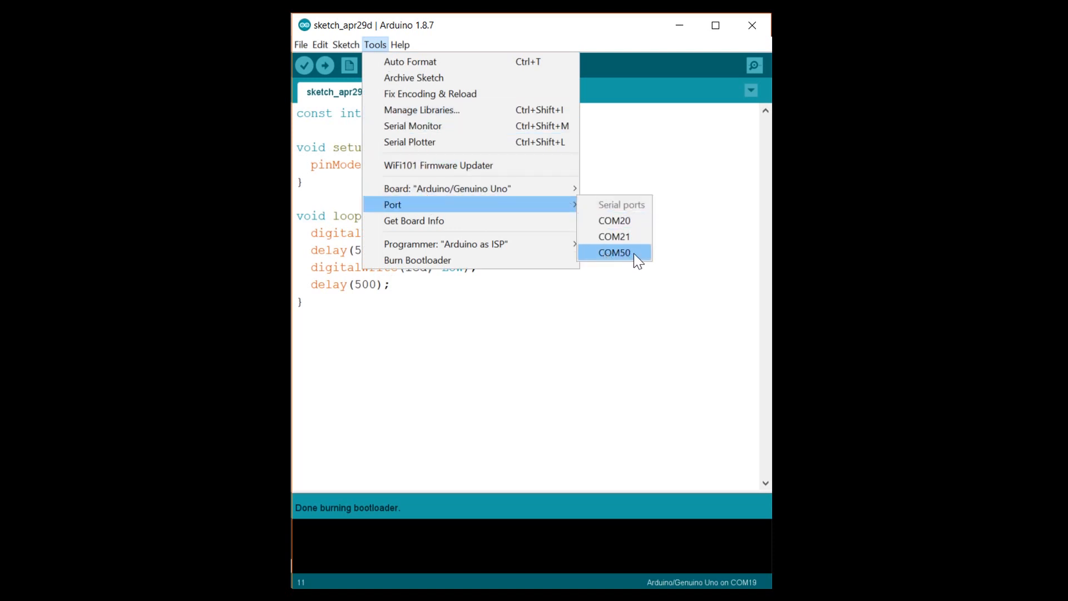
{"action": "left_click", "coordinate": [614, 253]}
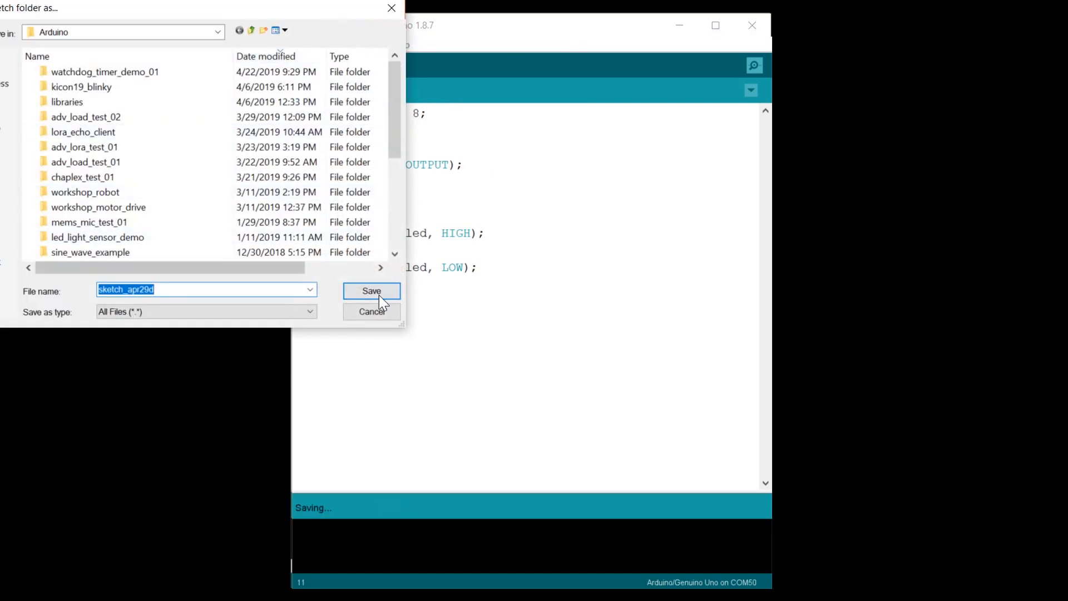
{"action": "left_click", "coordinate": [371, 291]}
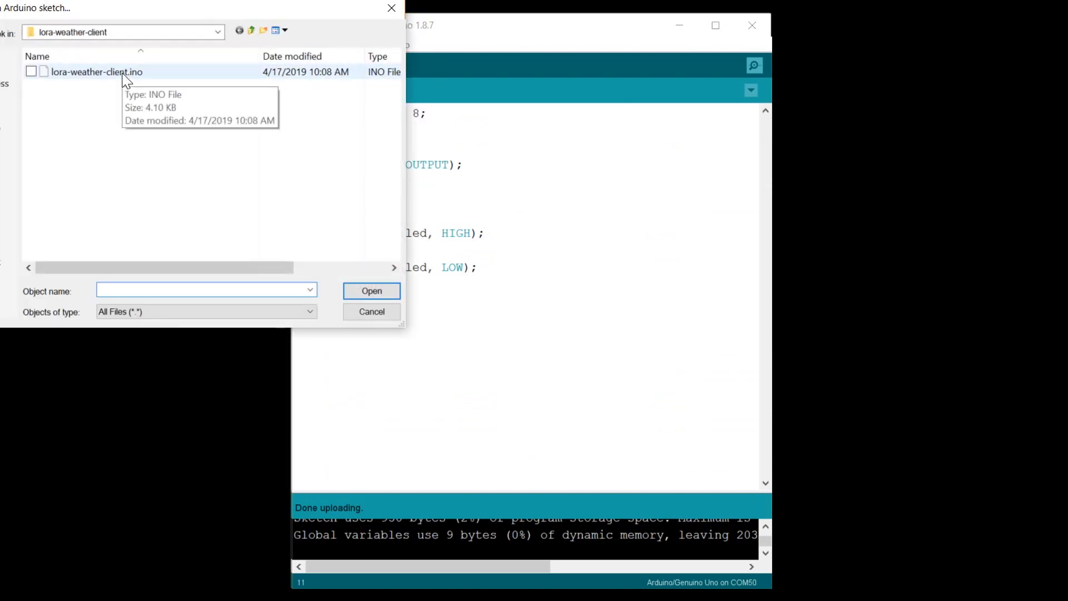
Open lora-weather-client.ino targeting the Uno board on COM50
{"action": "left_click", "coordinate": [374, 45]}
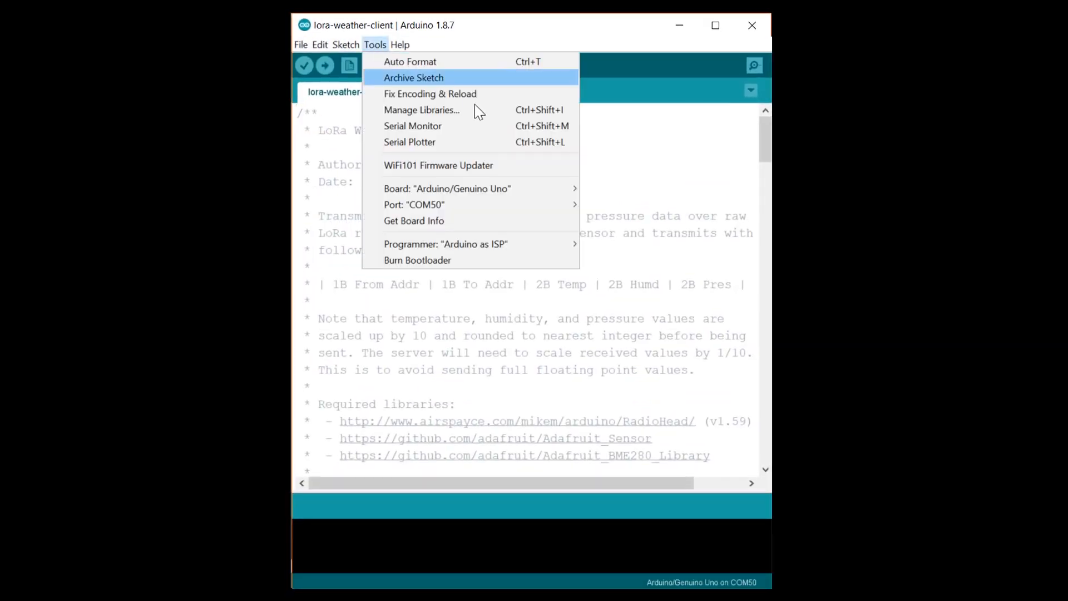
{"action": "mouse_move", "coordinate": [470, 204]}
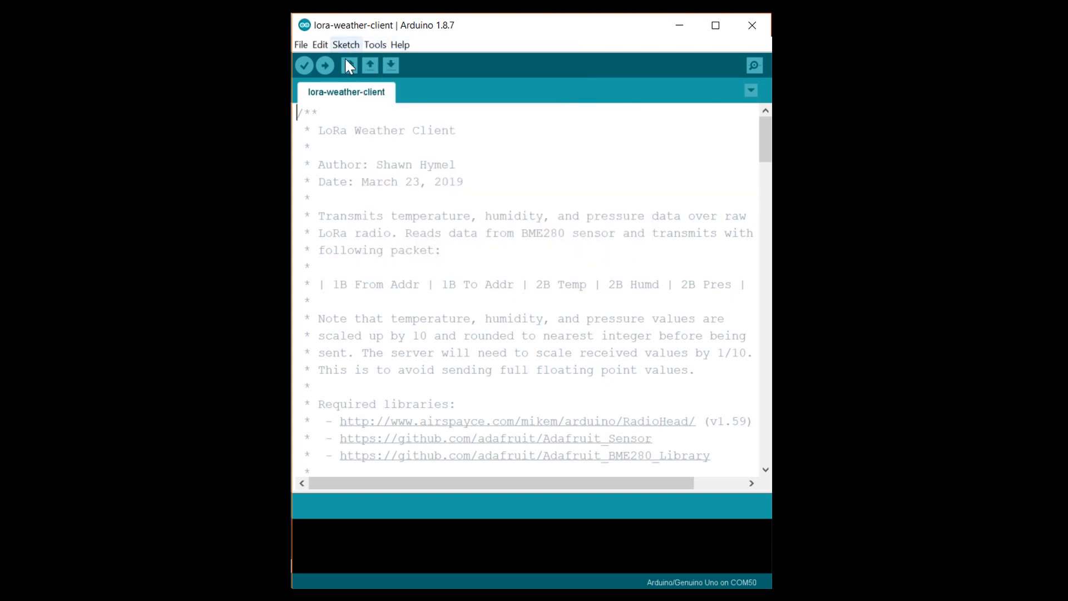
{"action": "left_click", "coordinate": [325, 65]}
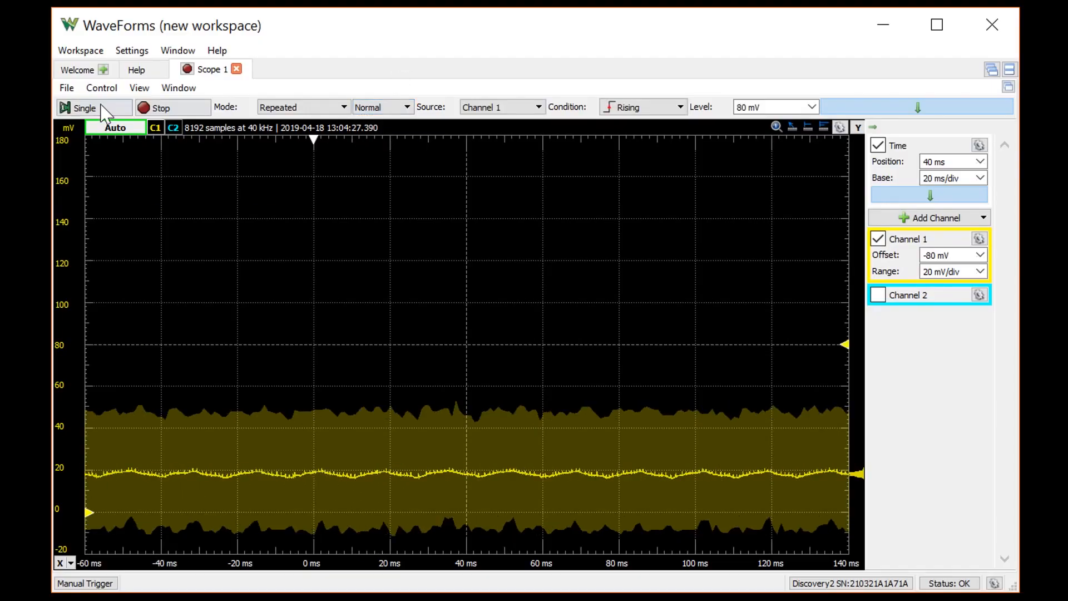
Capture a single Channel 1 current pulse (about 114 mV, ~41 ms) and add X cursors
{"action": "left_click", "coordinate": [172, 107]}
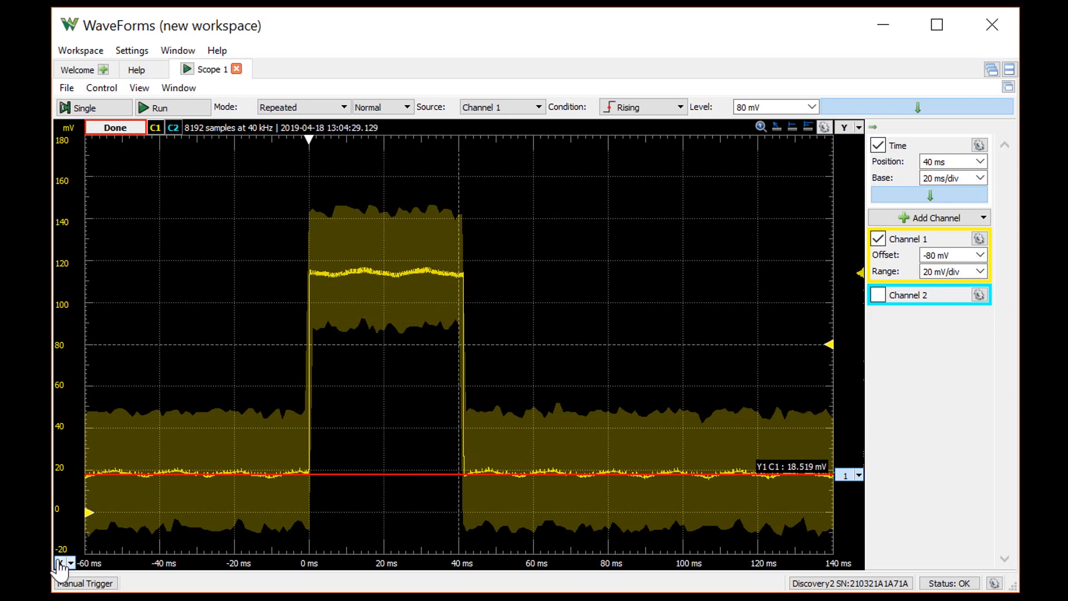
{"action": "left_click", "coordinate": [303, 563]}
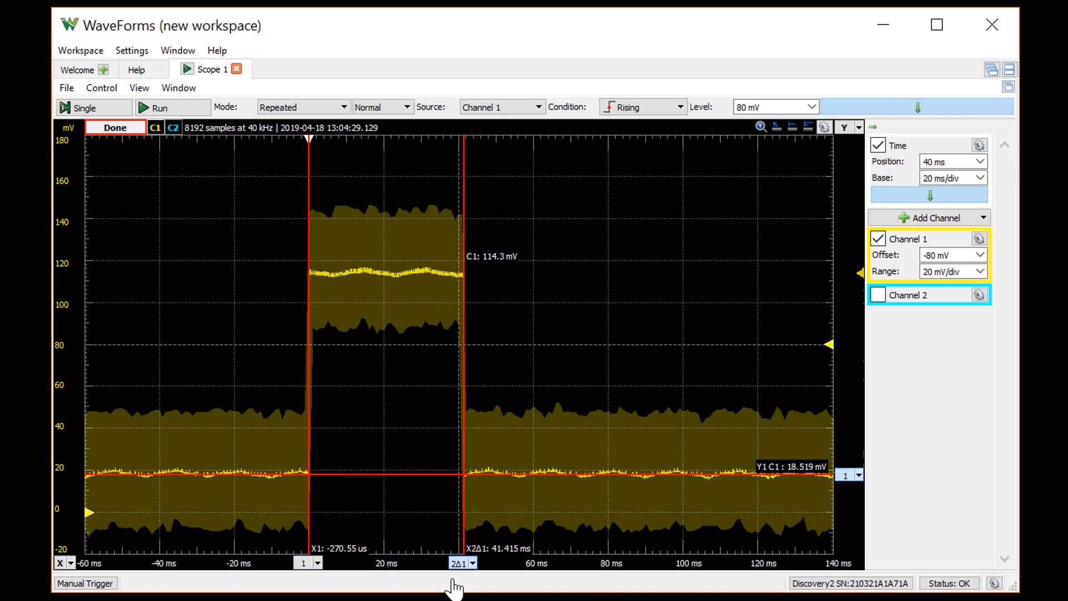
{"action": "mouse_move", "coordinate": [397, 546]}
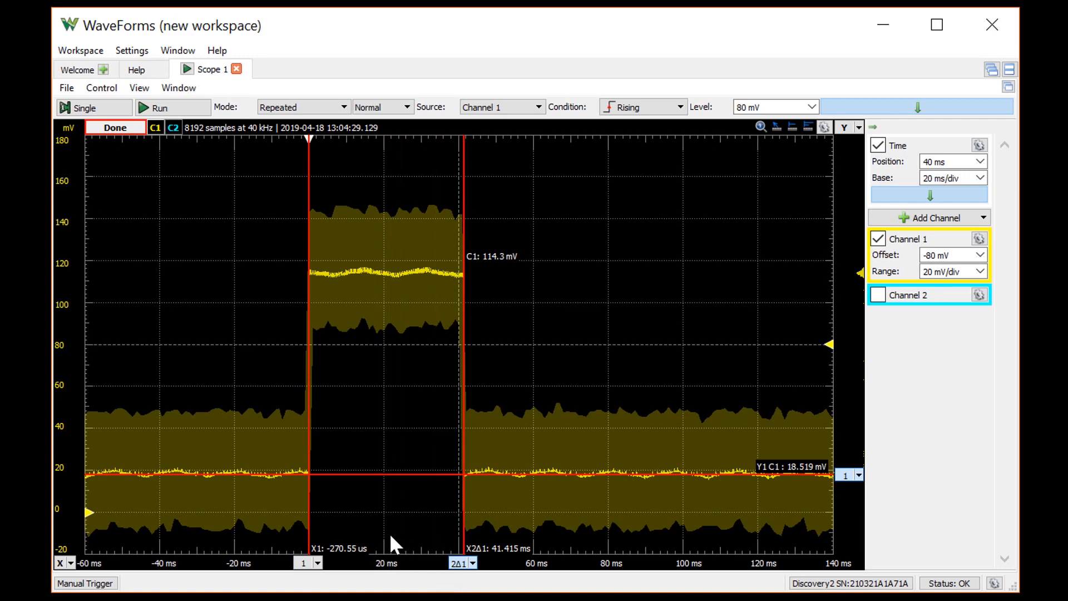